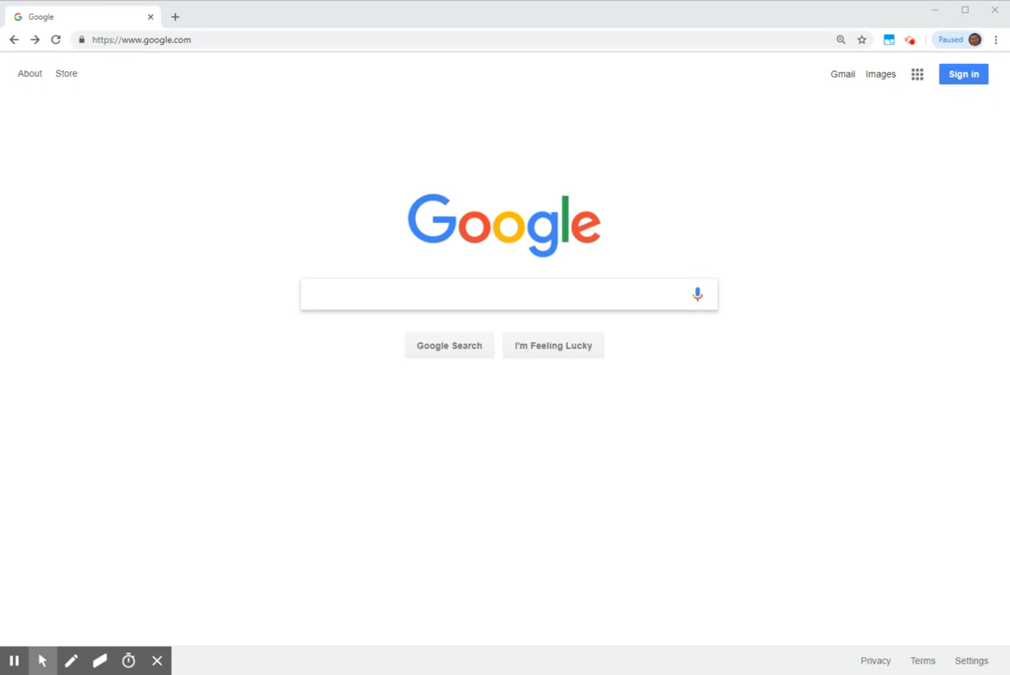
Search Google for 'mit app inventor' via the typed 'mit ap' suggestion
type("mit ap")
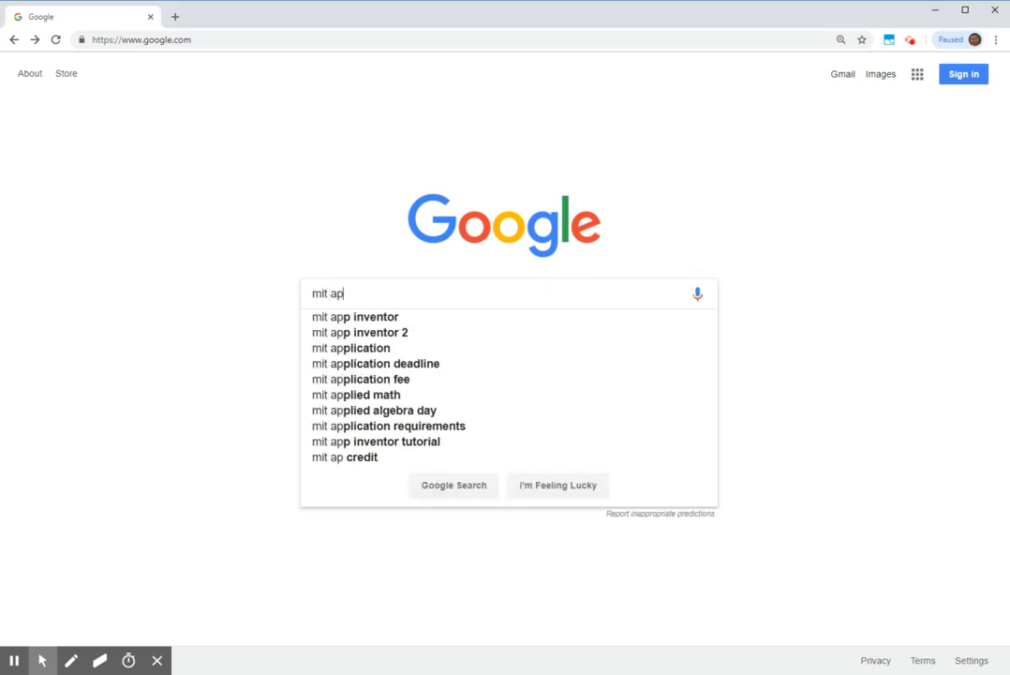
left_click(356, 317)
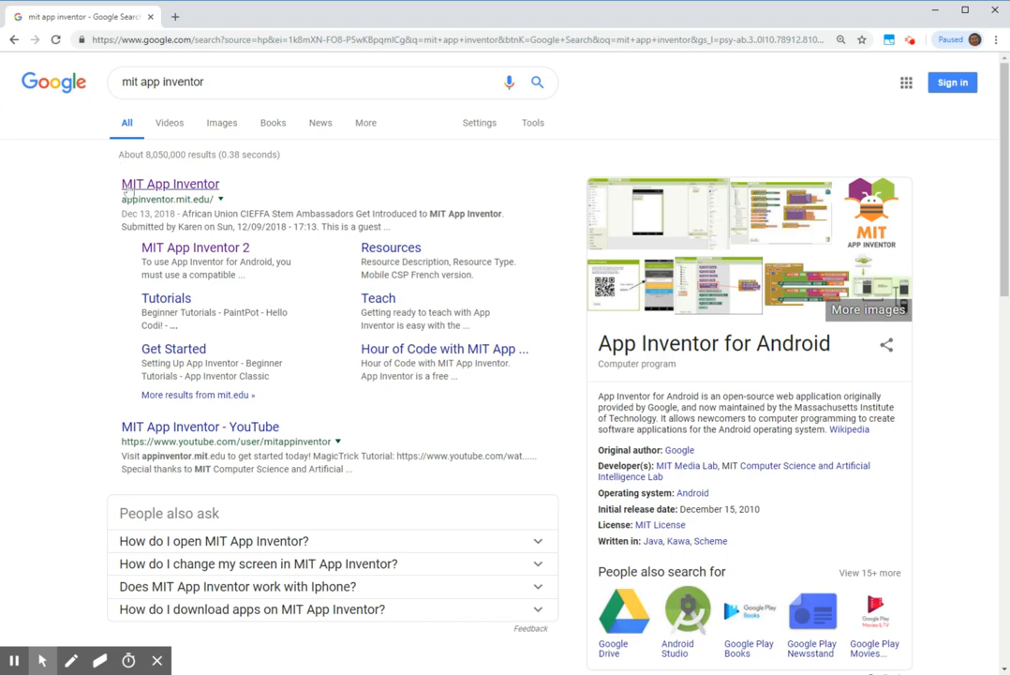
Go to the appinventor.mit.edu result to load the MIT App Inventor site
left_click(170, 184)
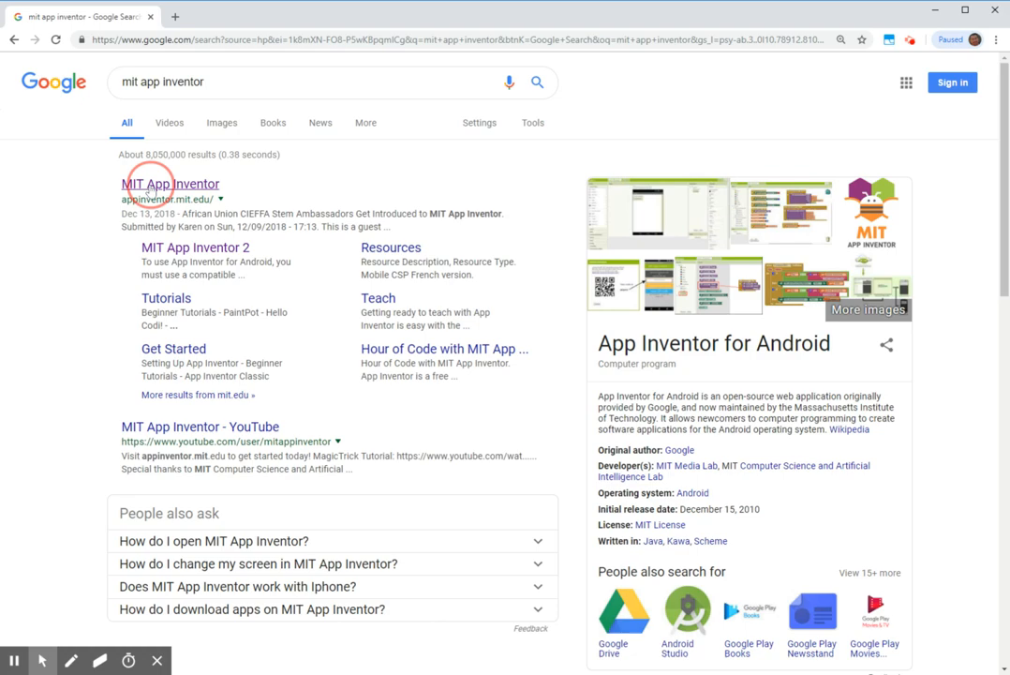
left_click(170, 184)
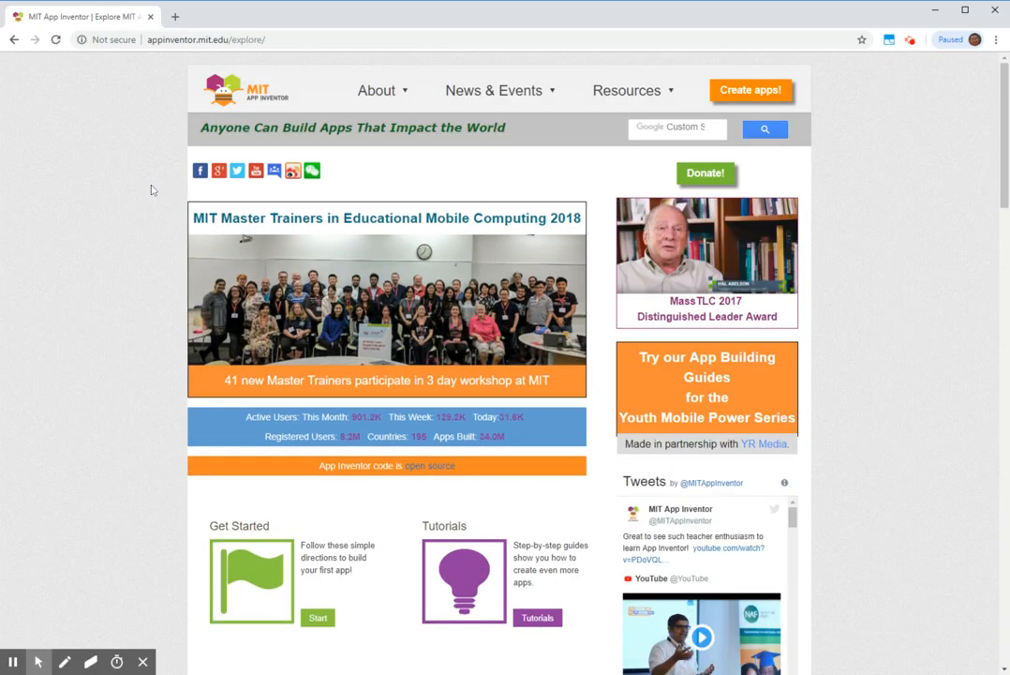
mouse_move(784, 71)
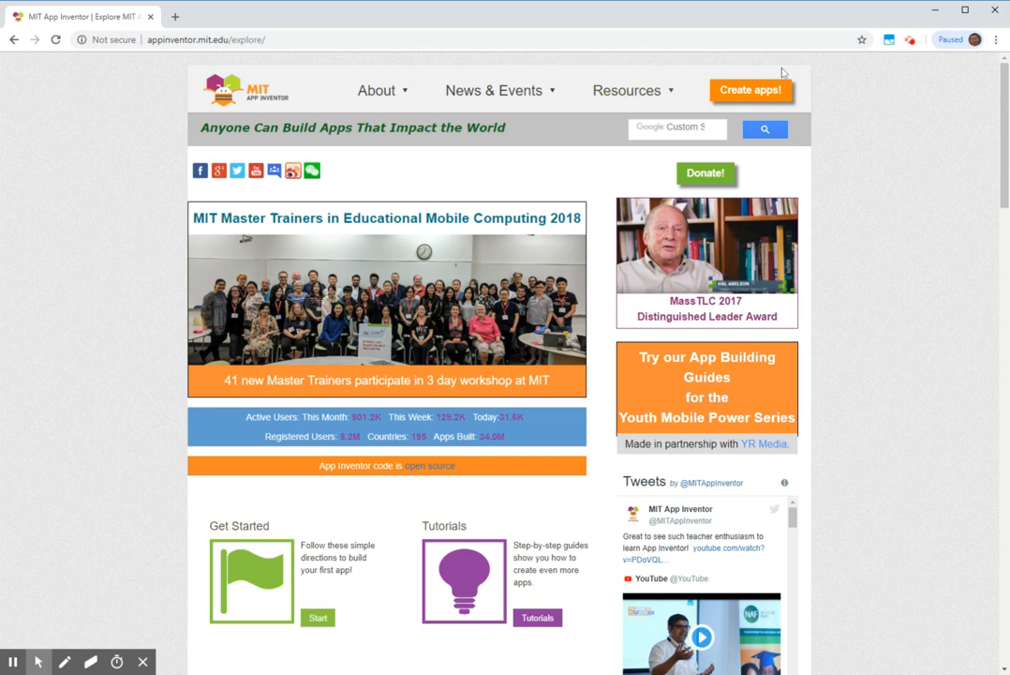
mouse_move(805, 94)
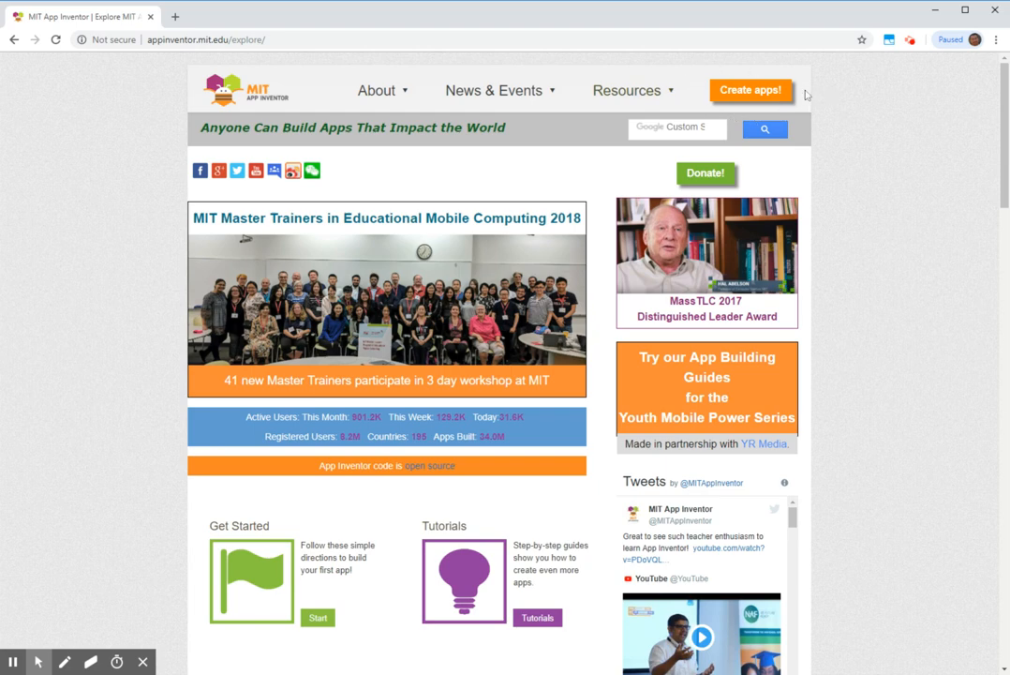
Start 'Create apps!' and sign in with the second Google account and its password
left_click(750, 90)
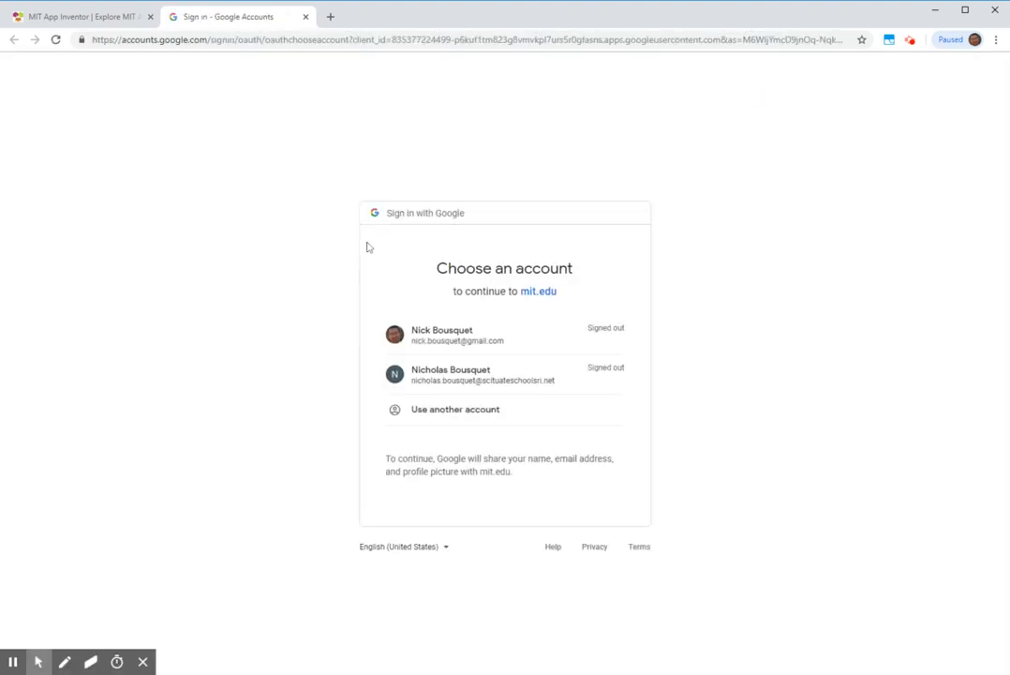
mouse_move(353, 423)
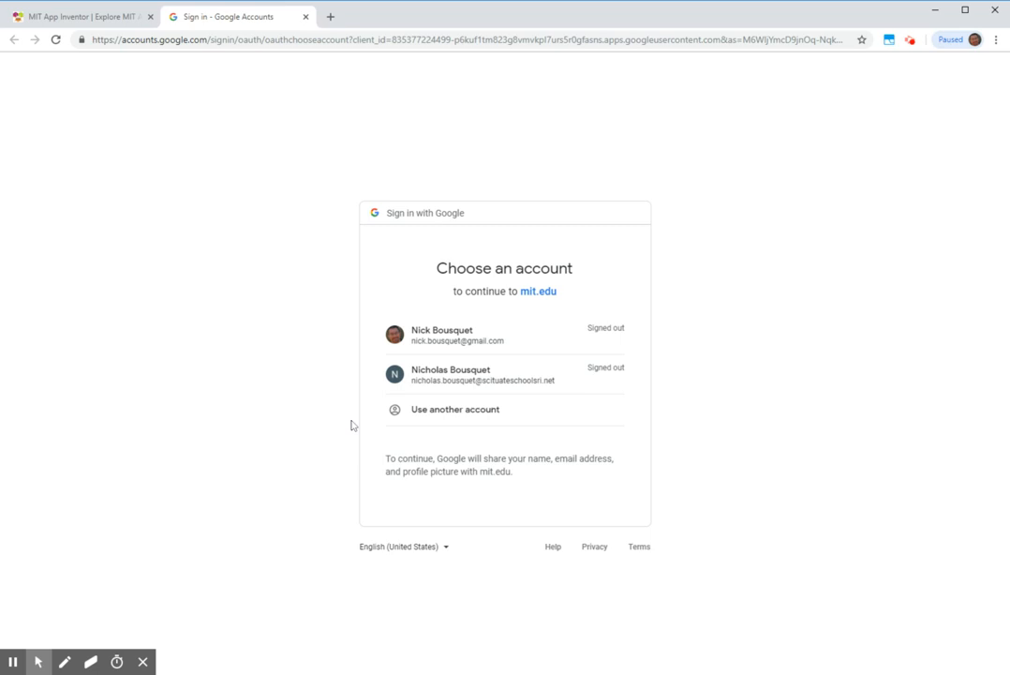
left_click(450, 375)
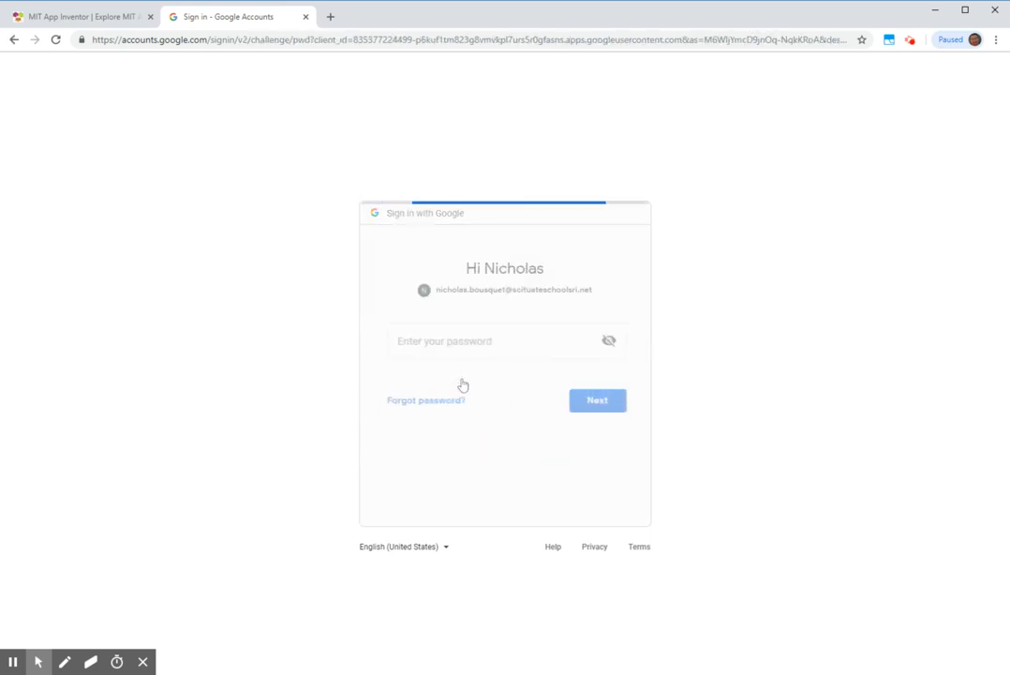
type("••••")
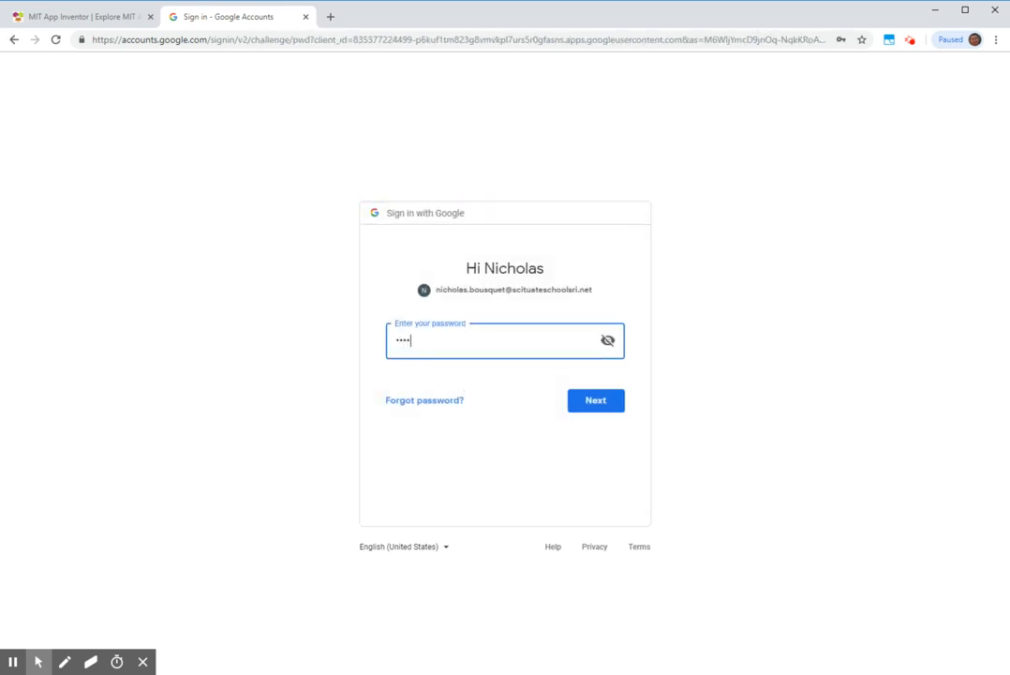
left_click(596, 401)
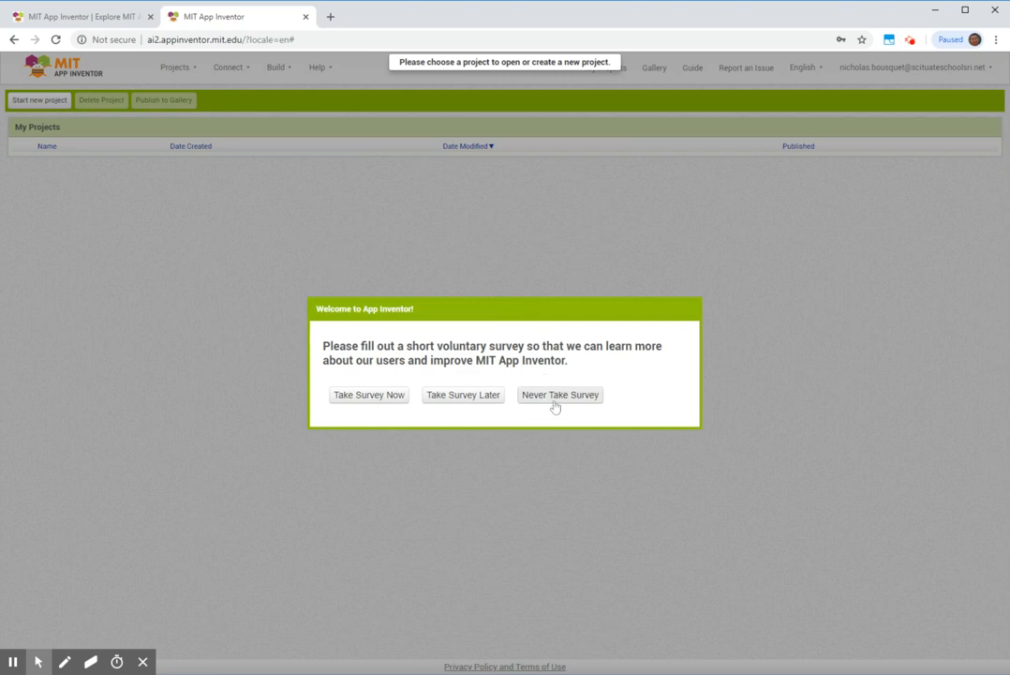
Choose 'Never Take Survey' and start a new project to reach the naming dialog
left_click(559, 393)
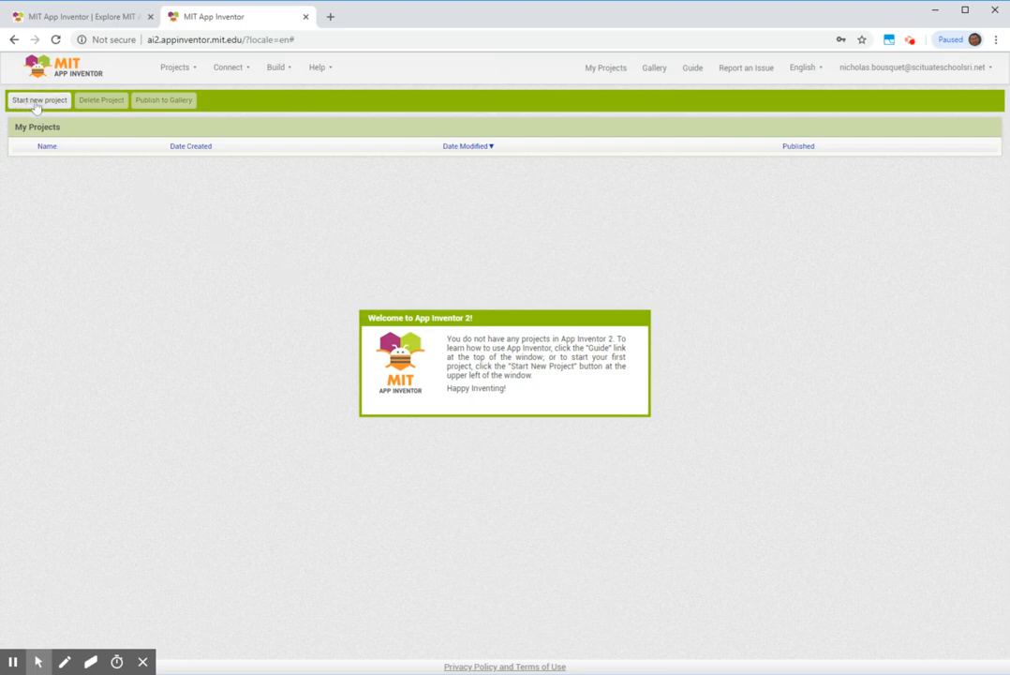
mouse_move(47, 103)
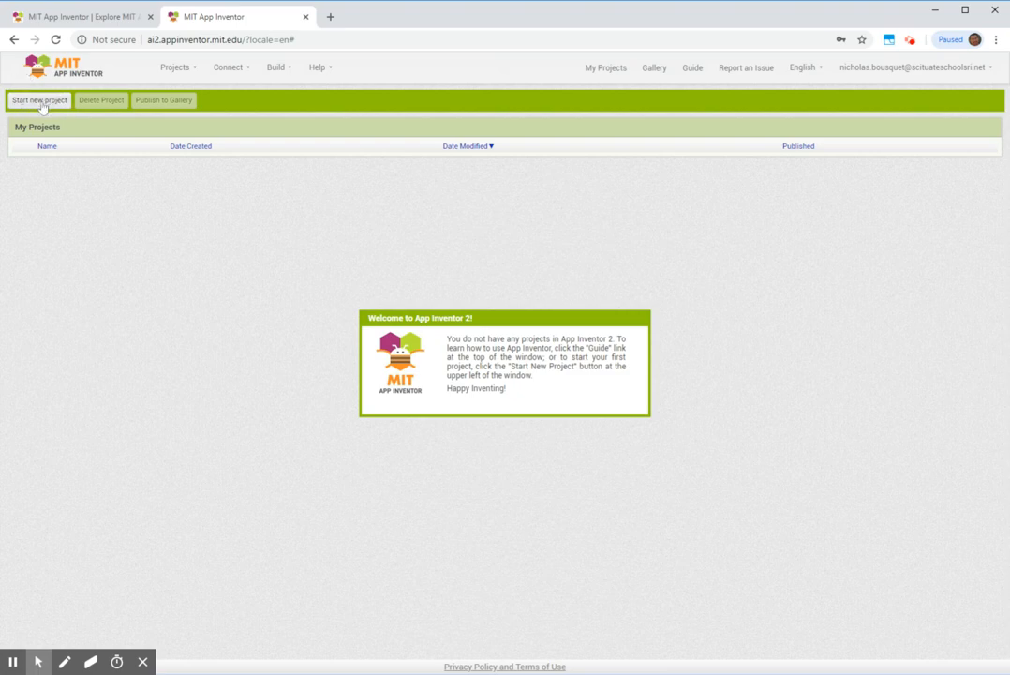
left_click(38, 101)
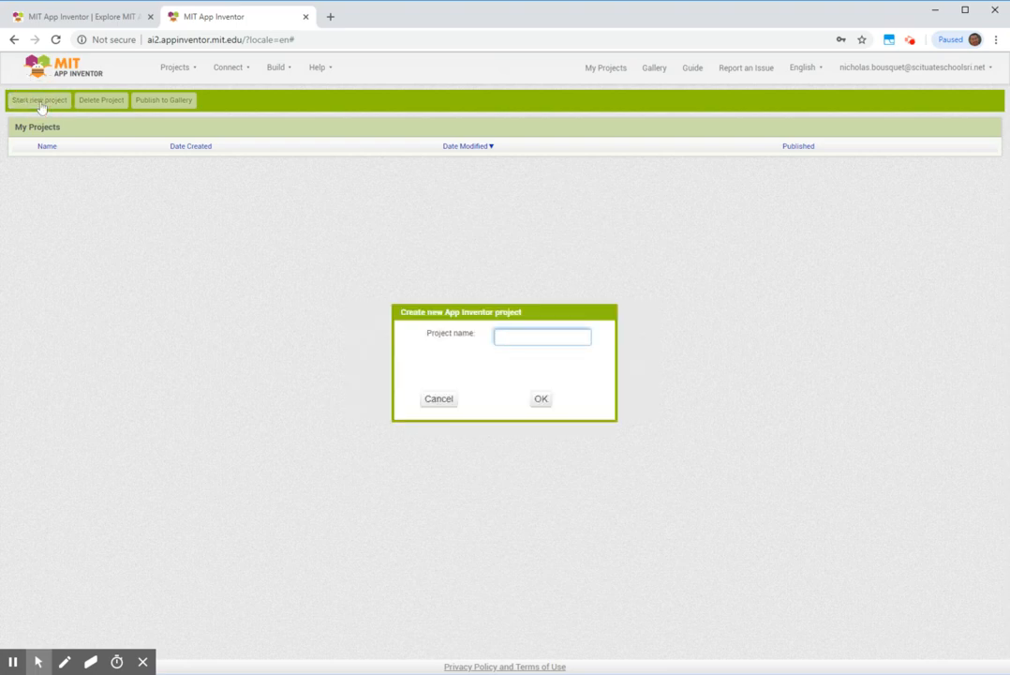